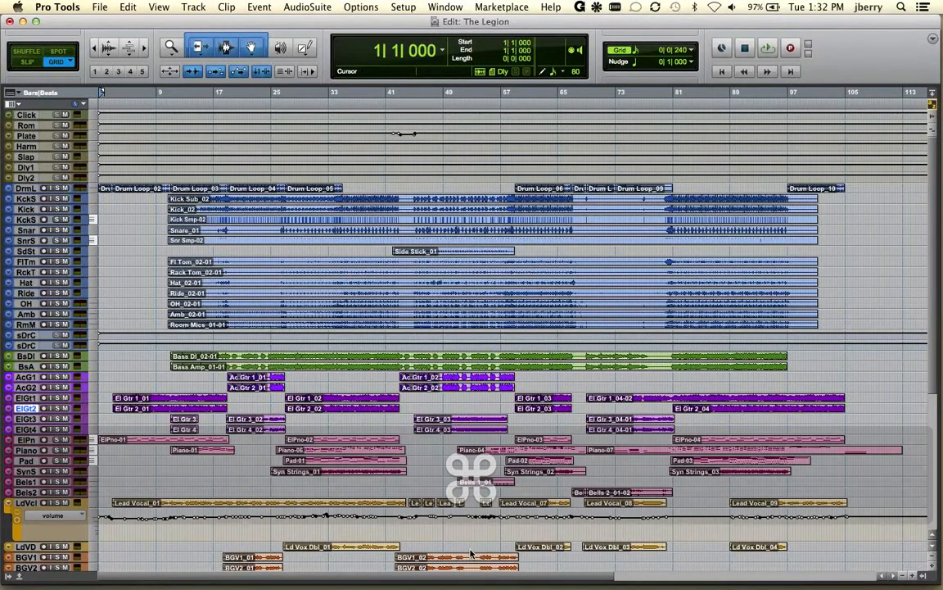
# Toggle to the Mix window and back to the Edit window with Cmd+=.
pyautogui.press('cmd+=')
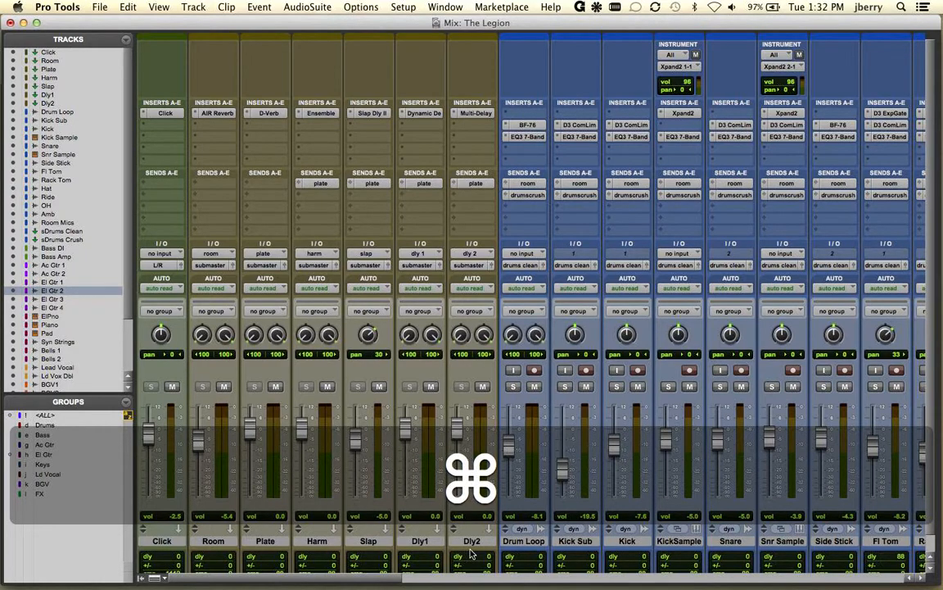
pyautogui.press('cmd+=')
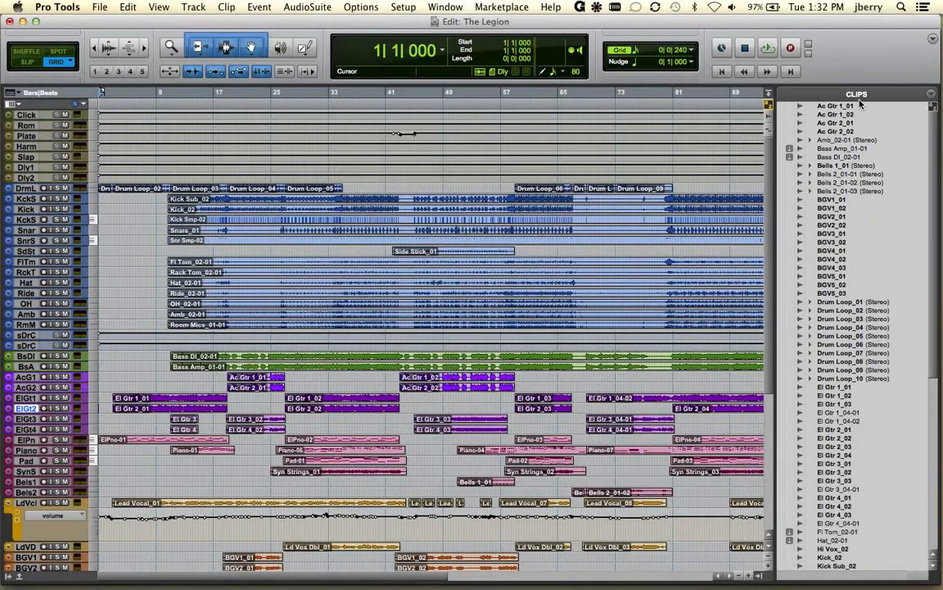
pyautogui.moveTo(859, 123)
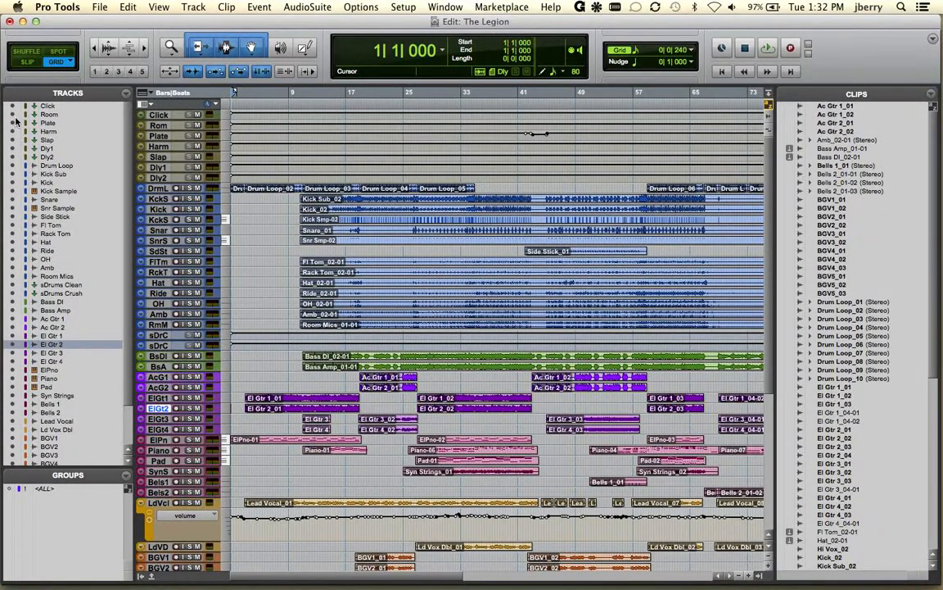
# Scroll the Tracks List and reduce the Snare track to its smallest height.
pyautogui.scroll(-3)
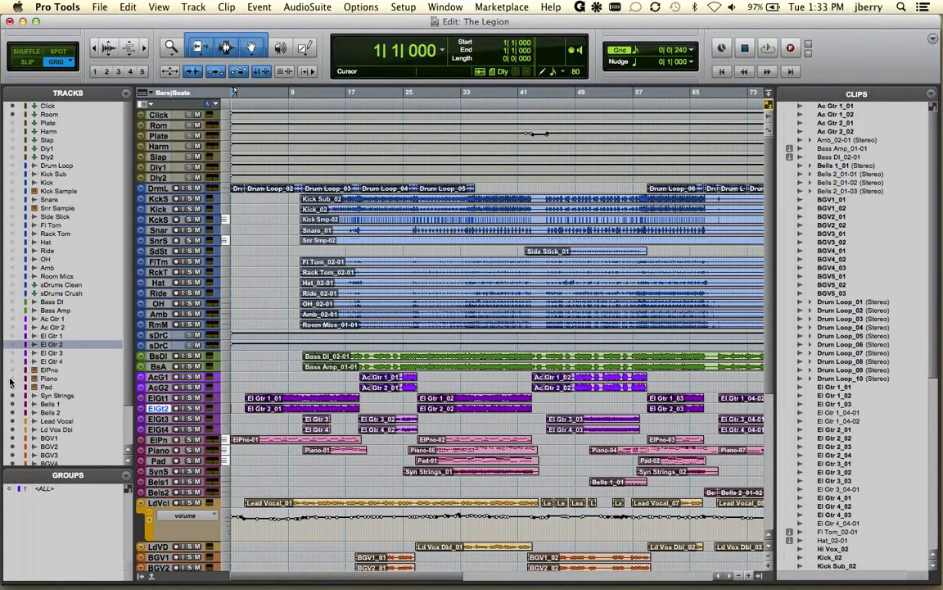
pyautogui.scroll(-3)
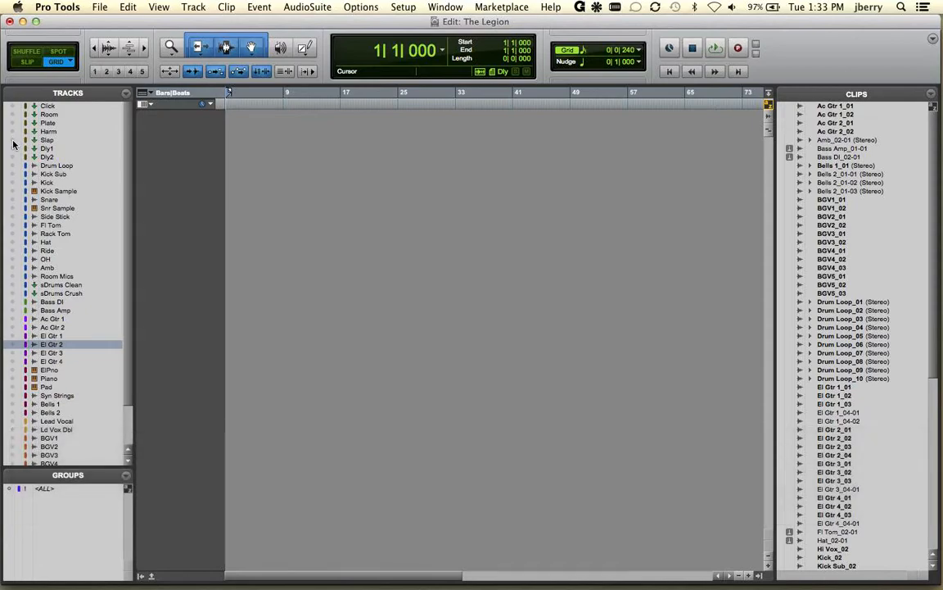
pyautogui.moveTo(20, 203)
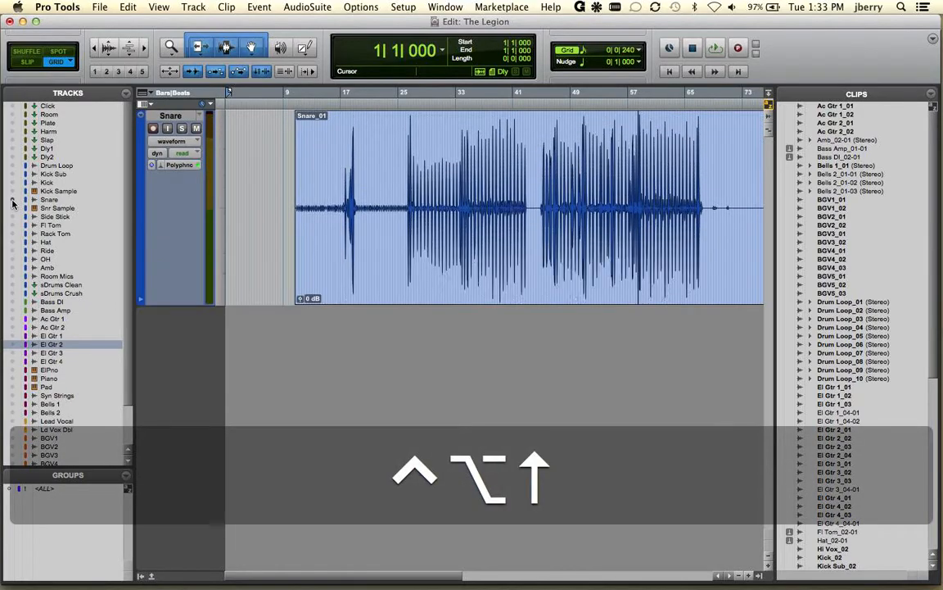
pyautogui.click(13, 203)
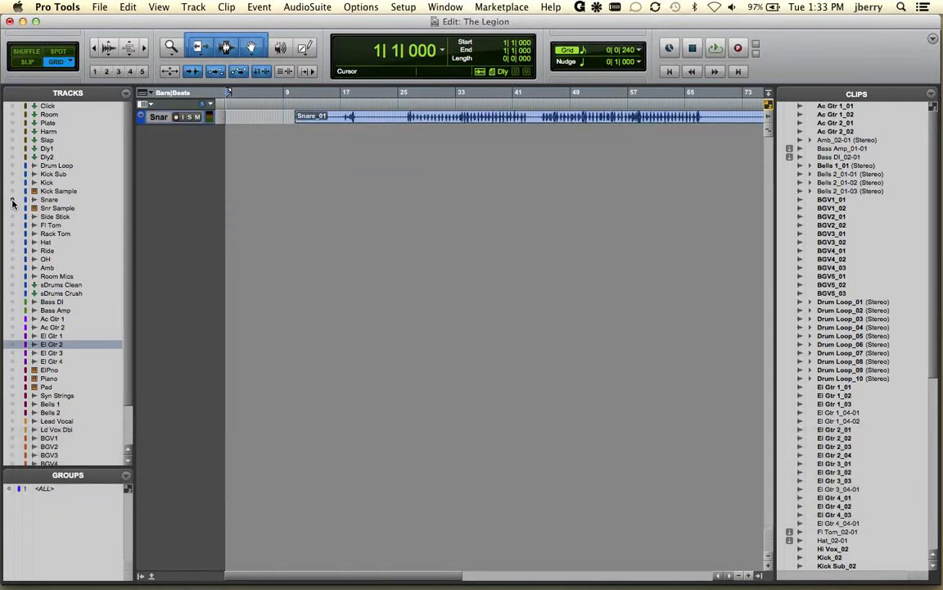
# Create eight audio tracks, a master and four aux tracks via the New Tracks dialog.
pyautogui.press('shift+cmd+n')
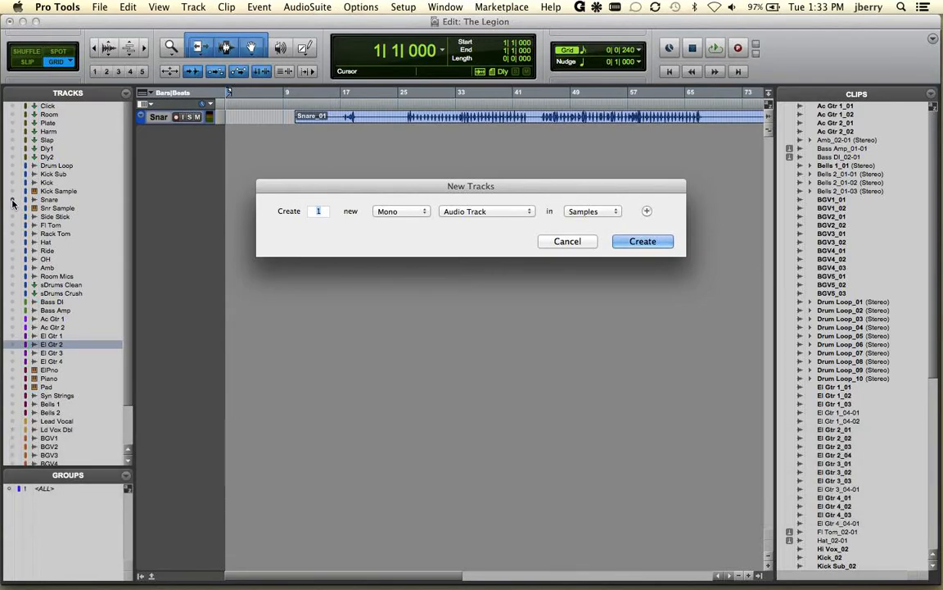
pyautogui.press('cmd')
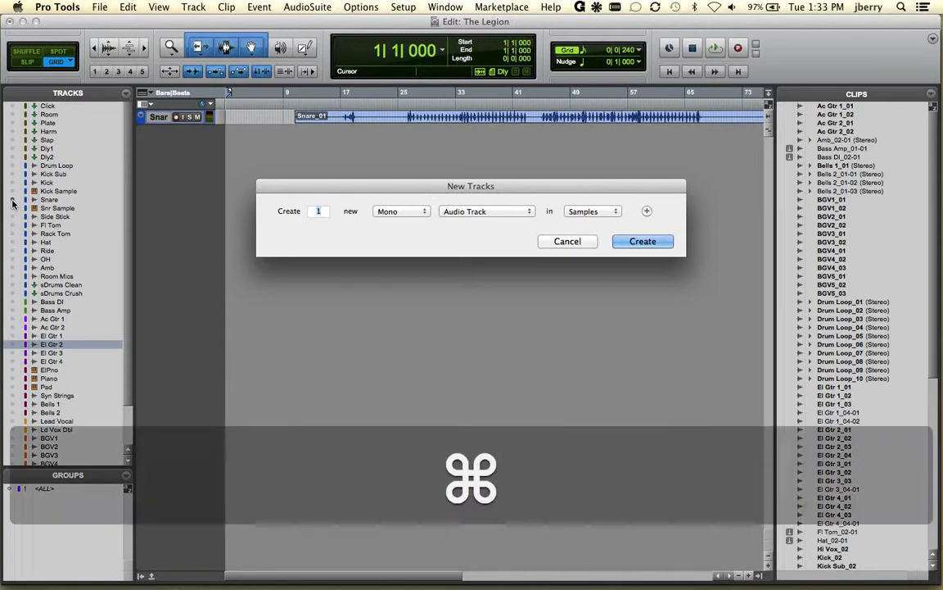
pyautogui.click(645, 211)
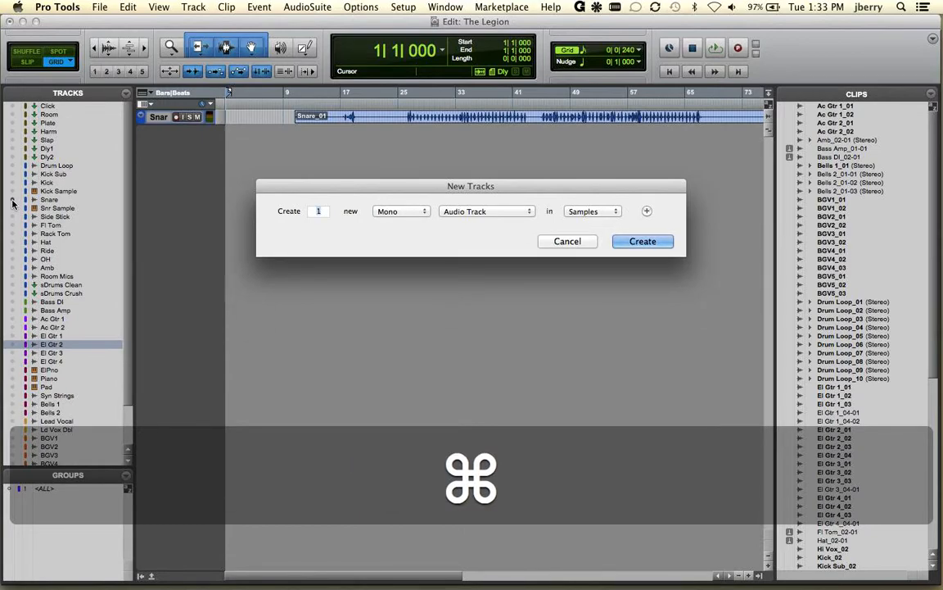
pyautogui.click(485, 211)
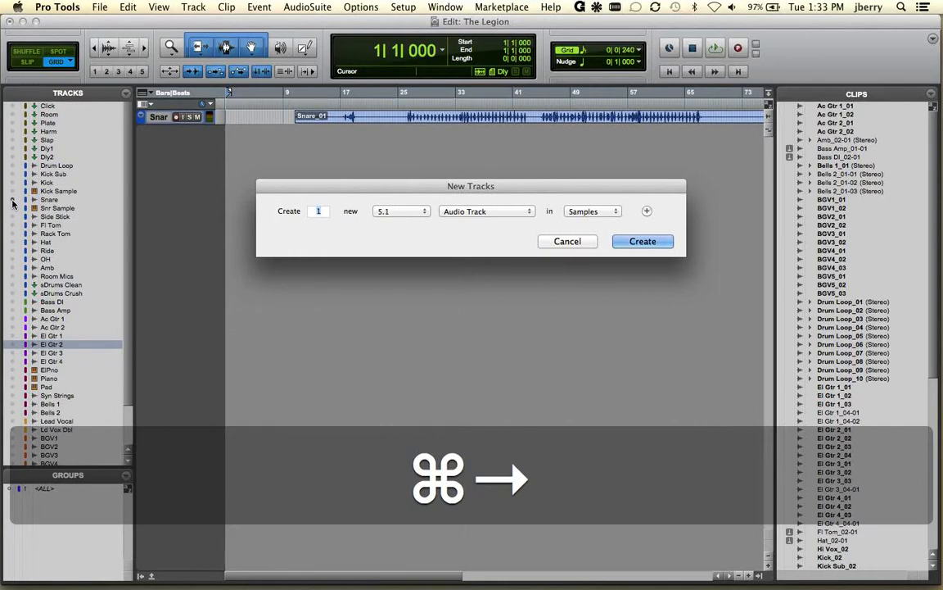
pyautogui.click(400, 212)
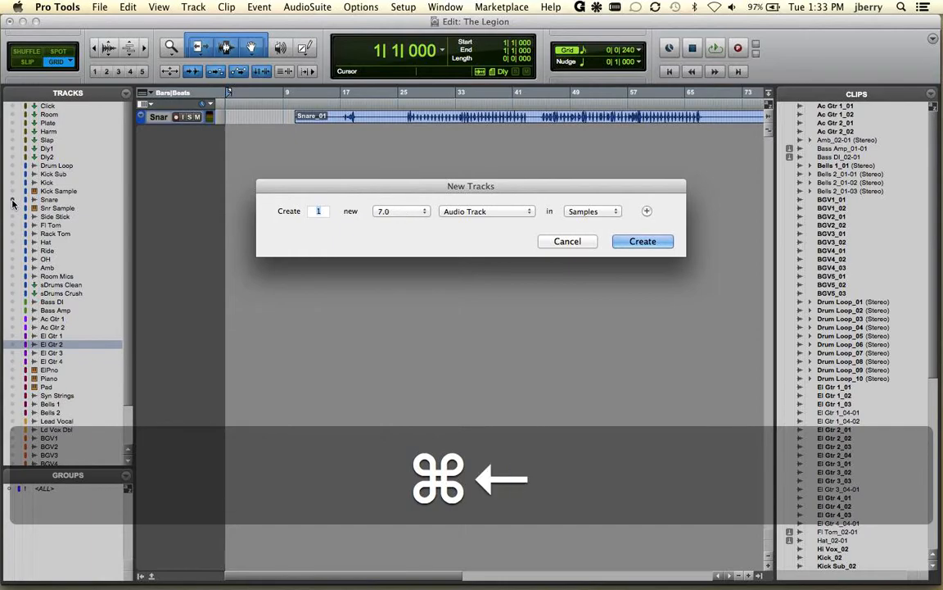
pyautogui.click(399, 211)
pyautogui.write('4')
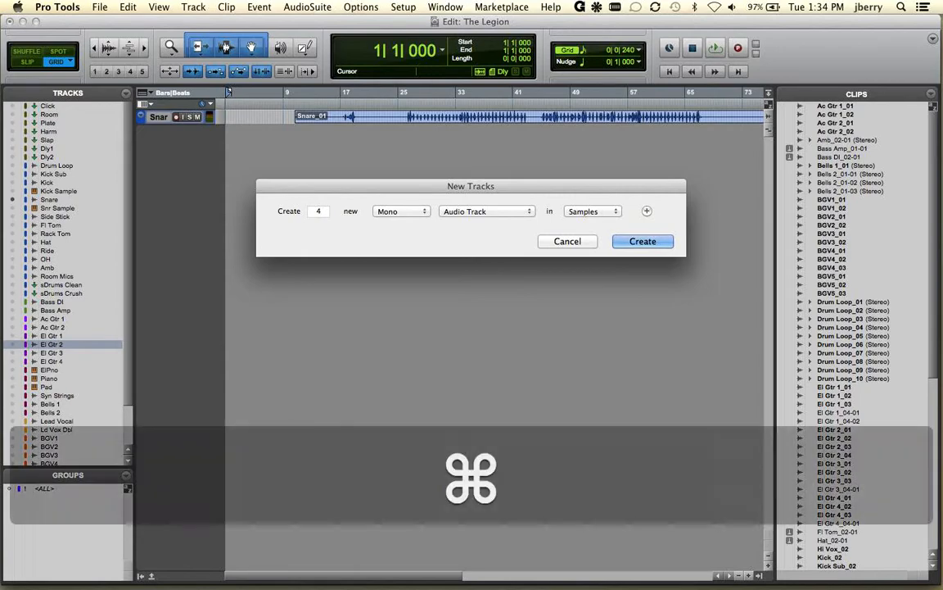
pyautogui.click(645, 211)
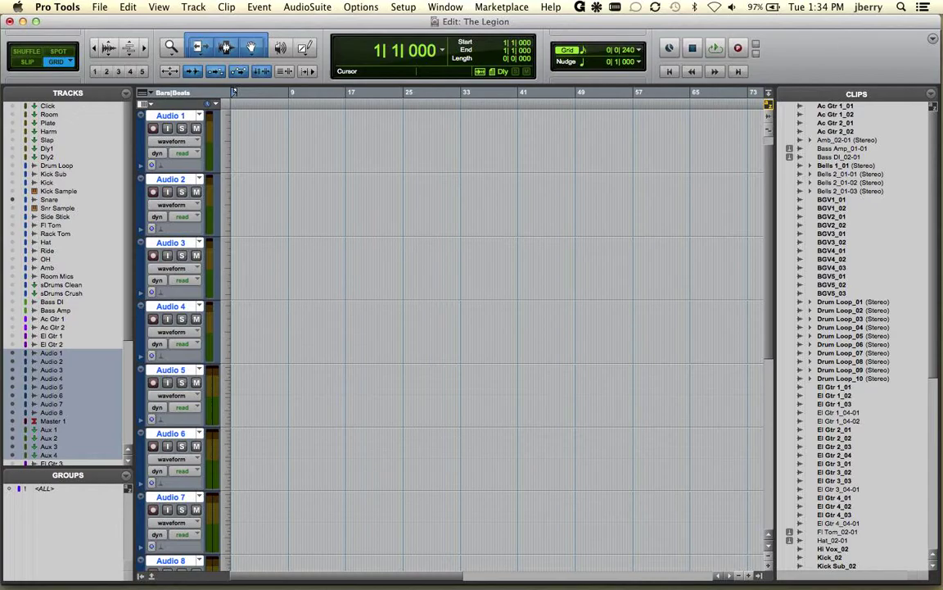
# Check the new tracks in the Mix window and return to the Edit window.
pyautogui.press('cmd+=')
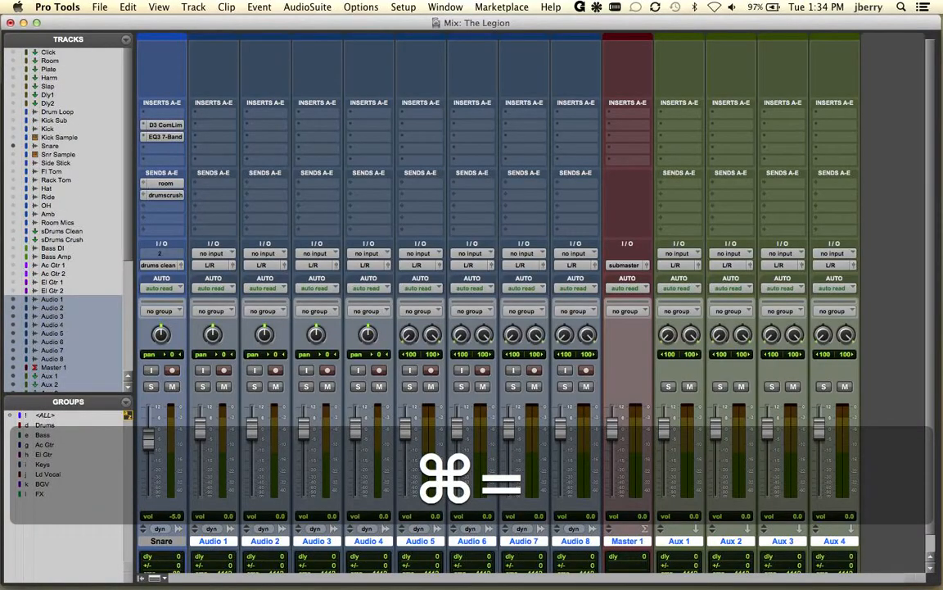
pyautogui.press('cmd+=')
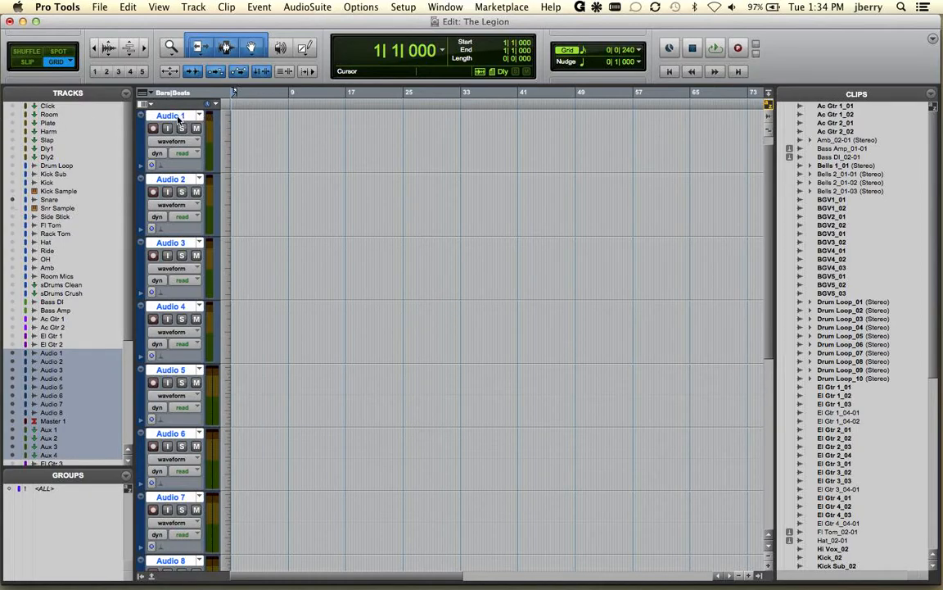
# Rename Audio 1 to Kick-B and advance to the next track.
pyautogui.doubleClick(170, 114)
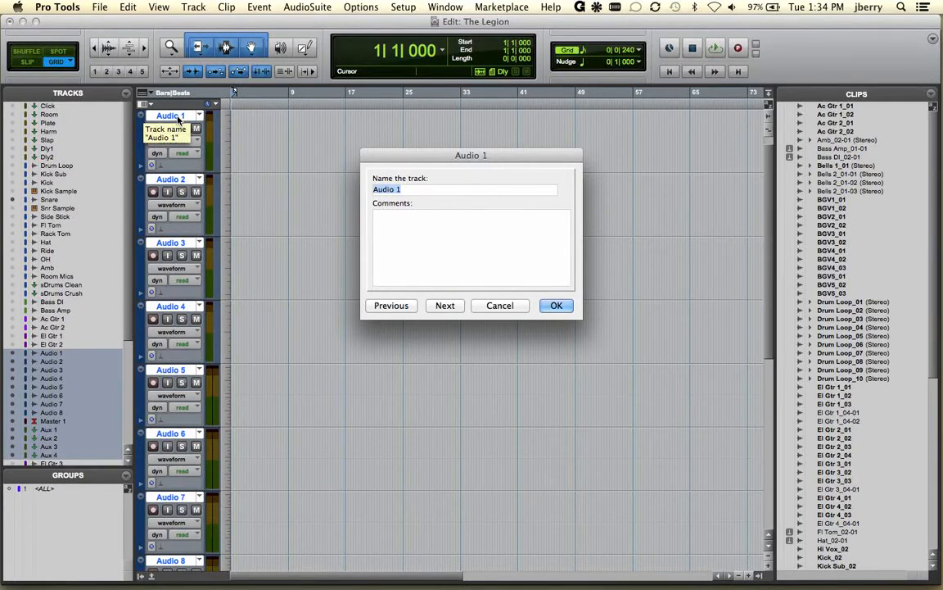
pyautogui.write('Kid')
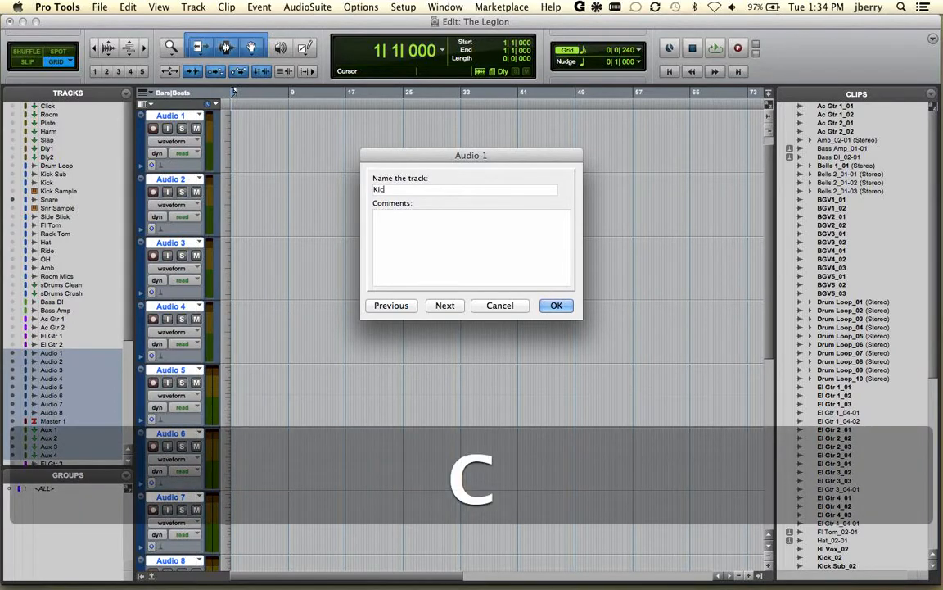
pyautogui.write('Kick-')
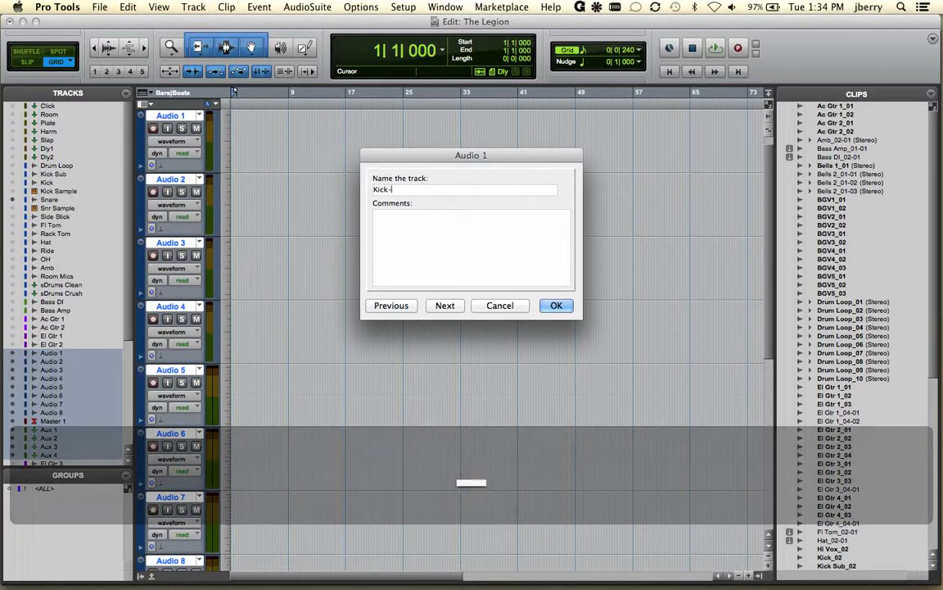
pyautogui.write('B')
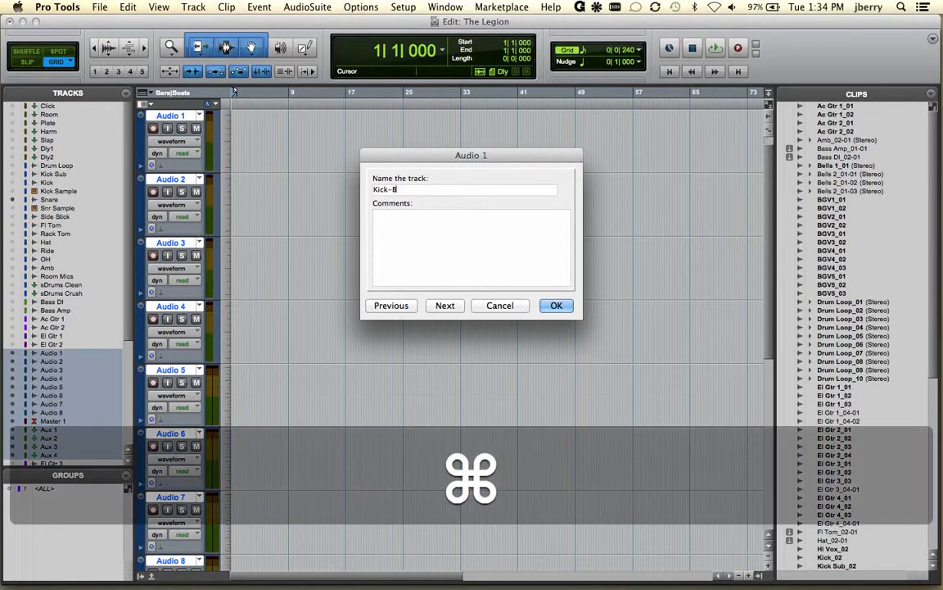
pyautogui.click(446, 306)
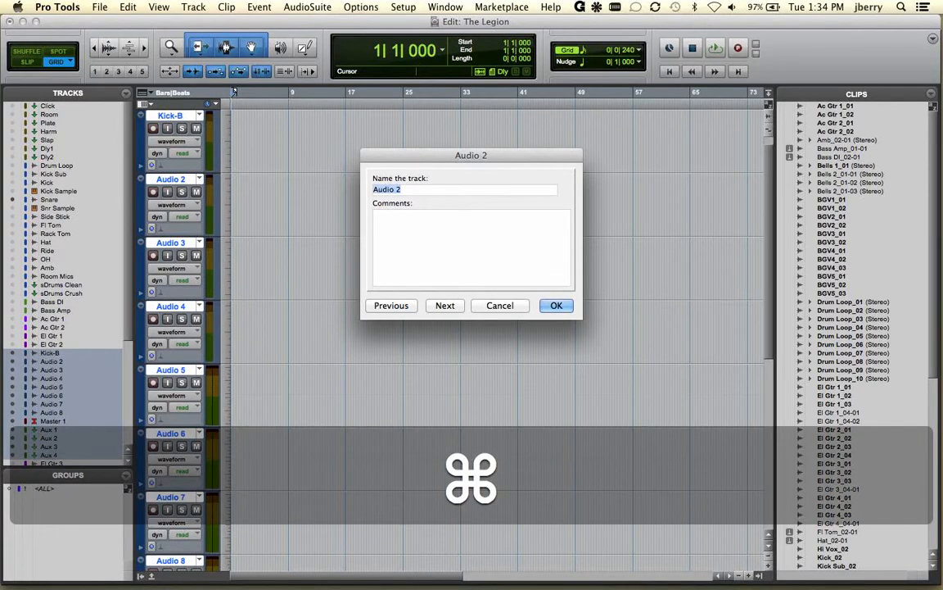
# Rename Audio 2 to Bass-B and Audio 3 to Clap_B, then confirm.
pyautogui.write('Ba')
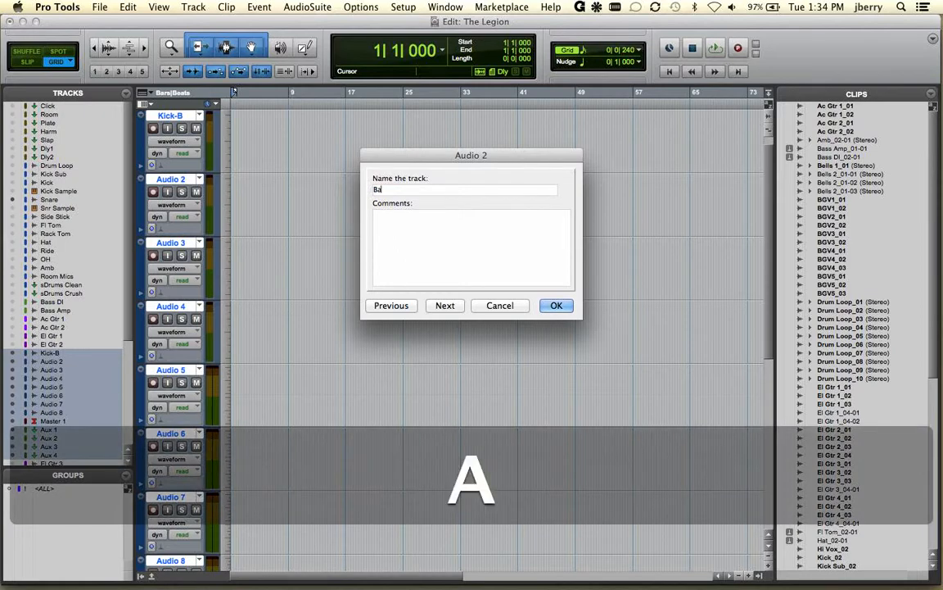
pyautogui.write('ass-')
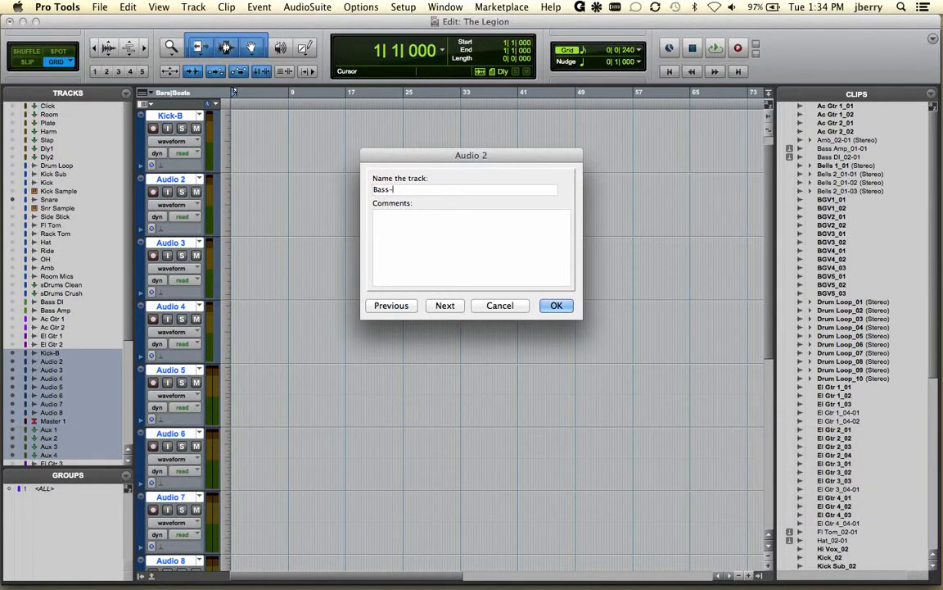
pyautogui.write('B')
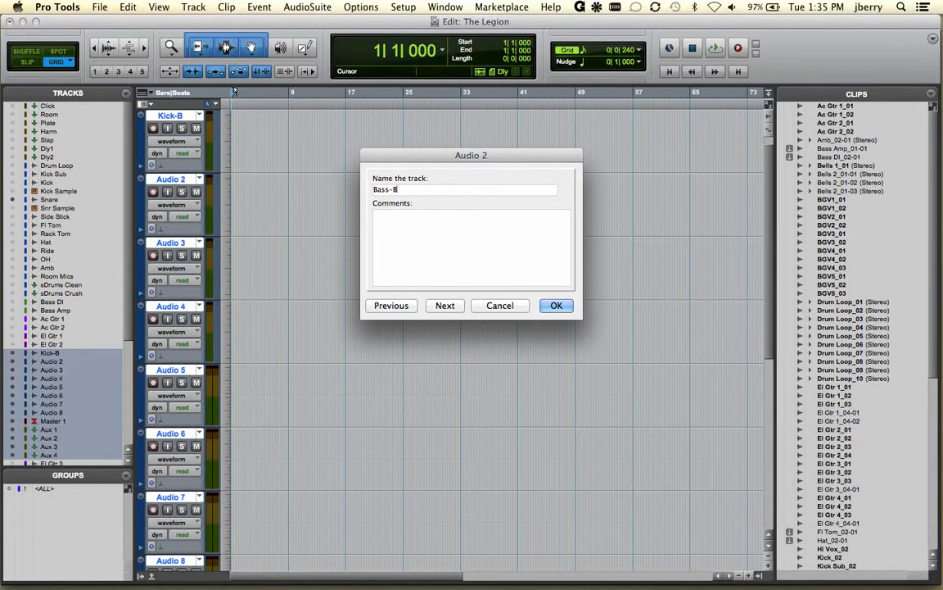
pyautogui.click(445, 306)
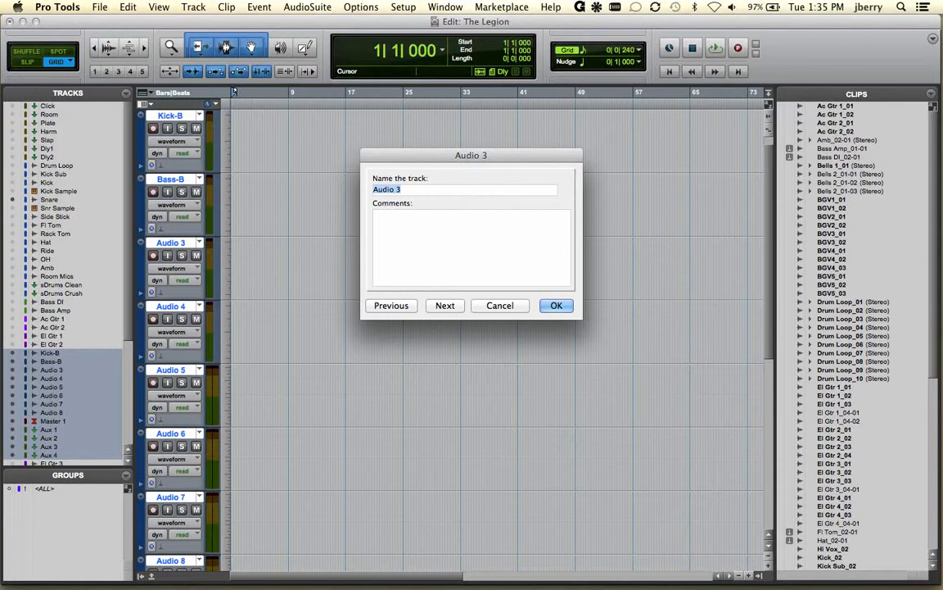
pyautogui.write('Clap_B')
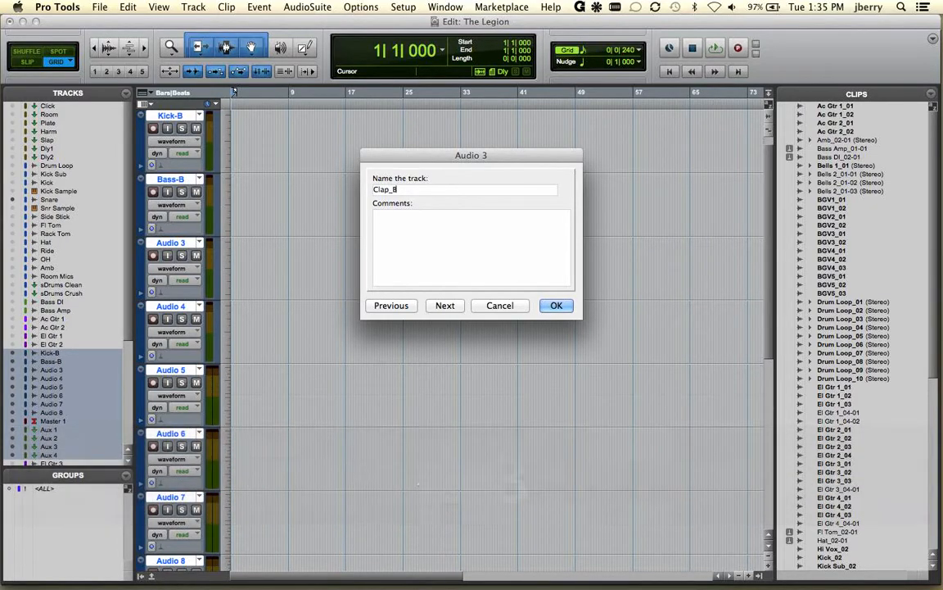
pyautogui.click(556, 307)
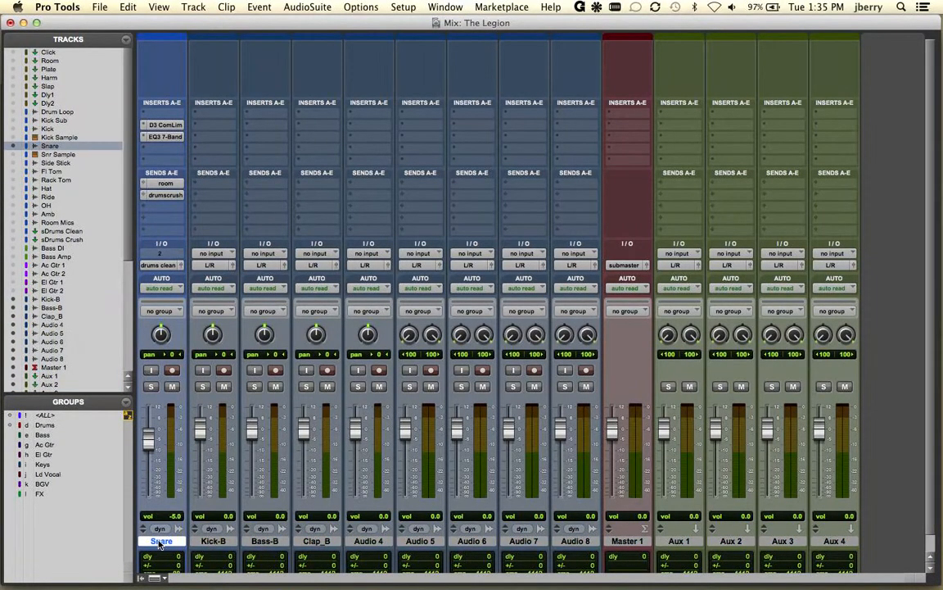
pyautogui.doubleClick(167, 541)
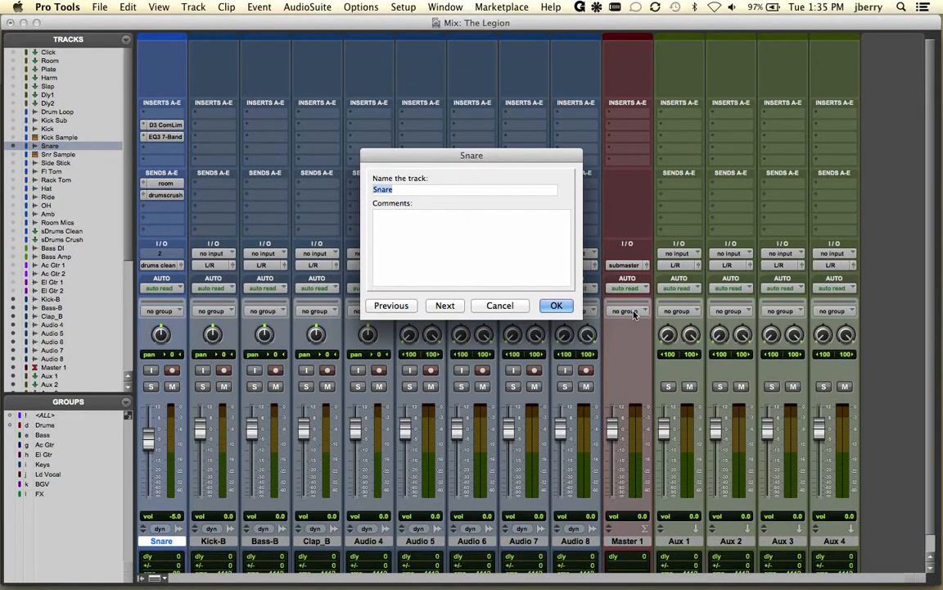
pyautogui.click(557, 306)
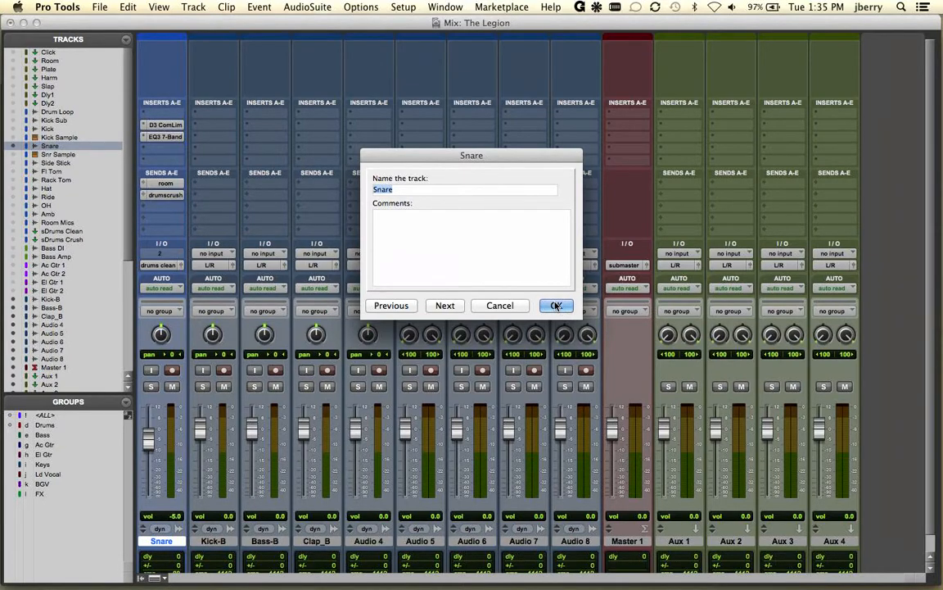
pyautogui.moveTo(501, 306)
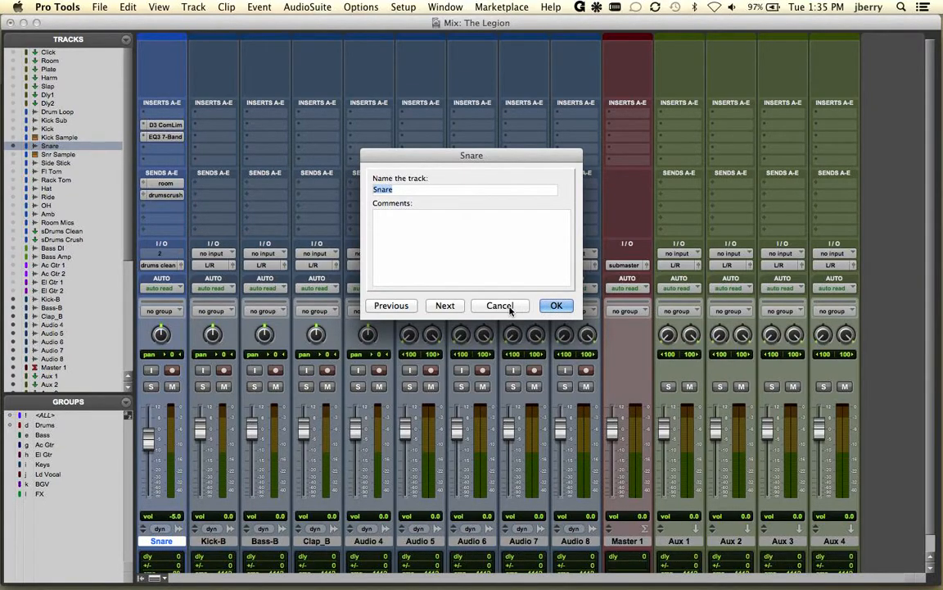
pyautogui.click(500, 306)
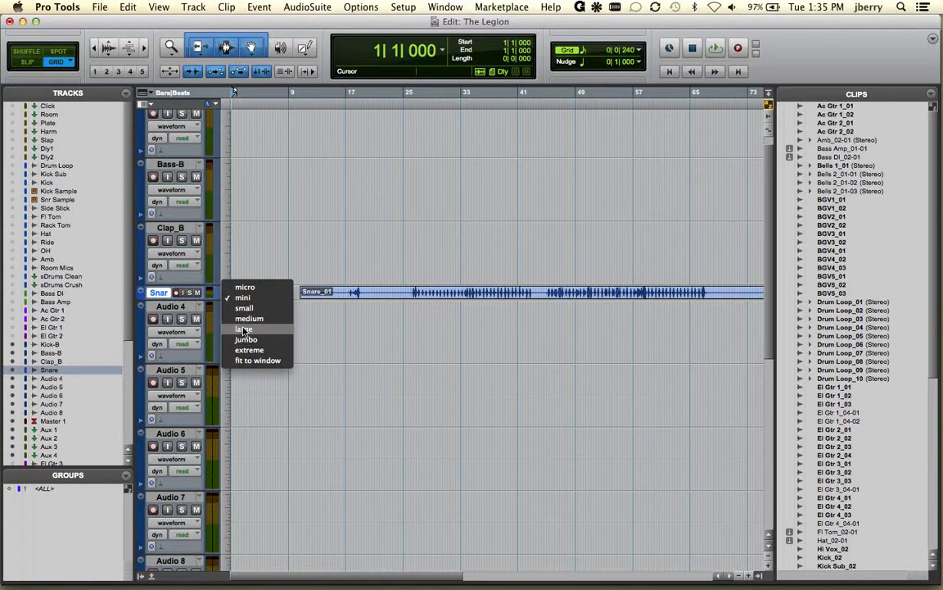
# Set Snare to a large height, then apply a new height to all tracks.
pyautogui.click(243, 327)
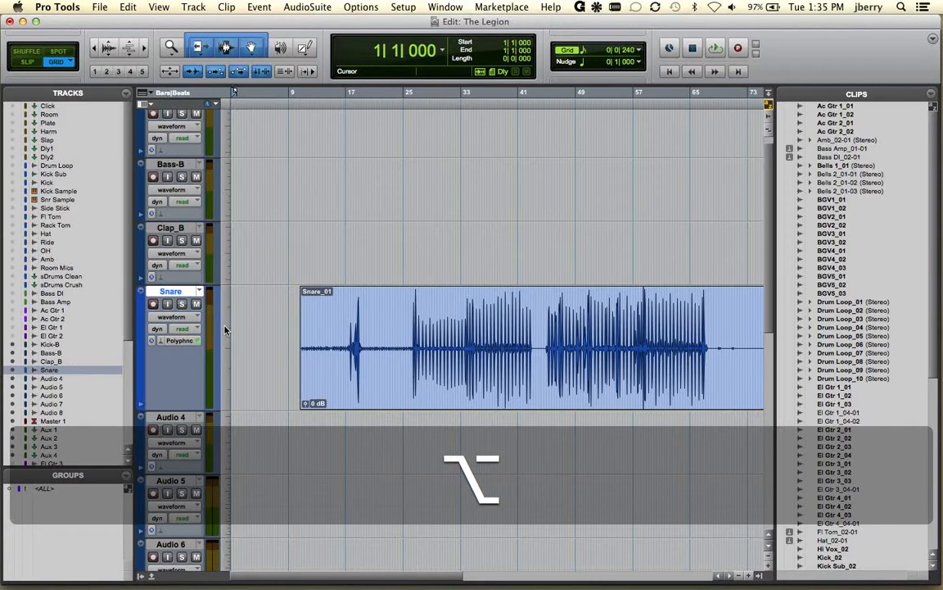
pyautogui.click(172, 291)
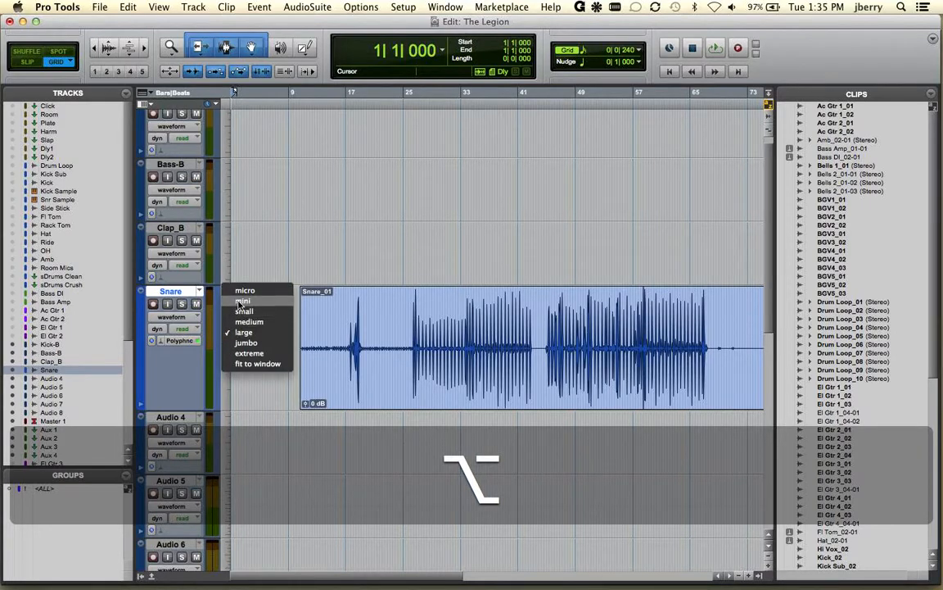
pyautogui.click(246, 290)
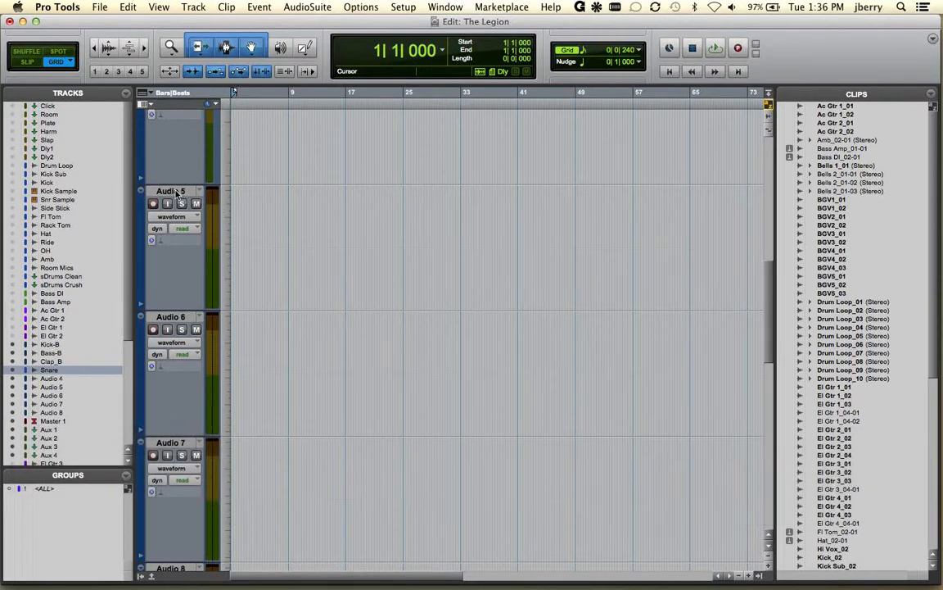
# Delete Audio 5 from its track name menu and bring up Audio 6's menu.
pyautogui.rightClick(170, 190)
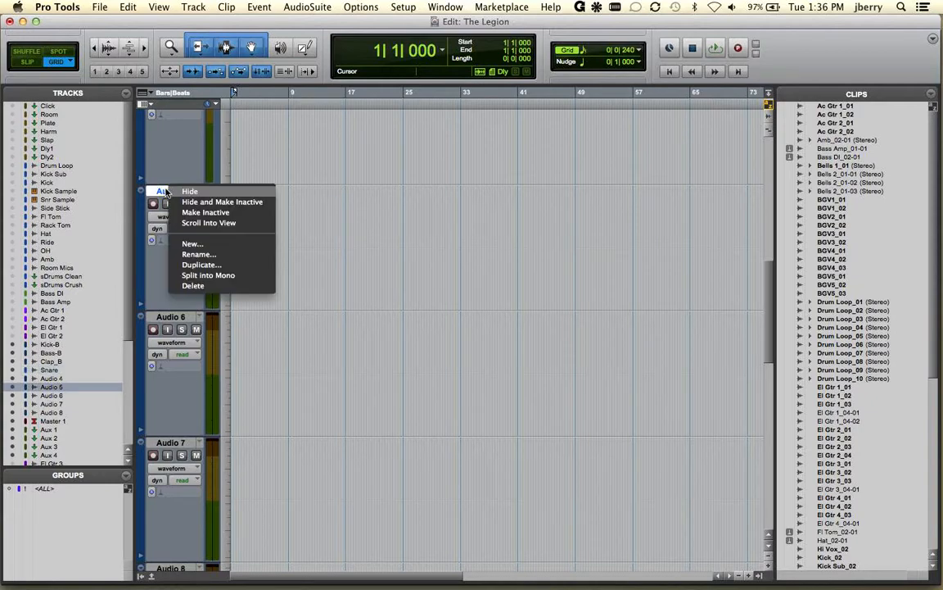
pyautogui.moveTo(194, 285)
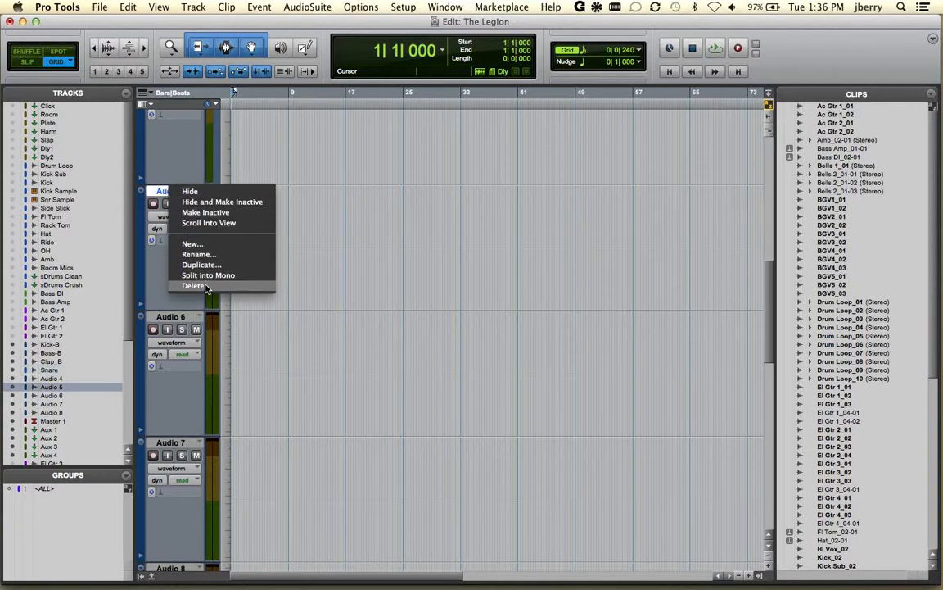
pyautogui.click(194, 285)
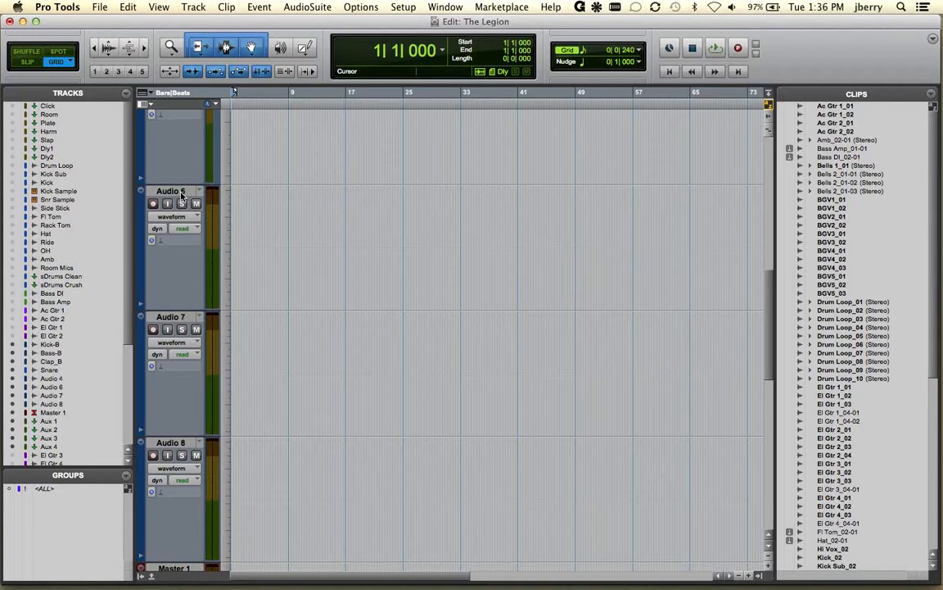
pyautogui.rightClick(167, 190)
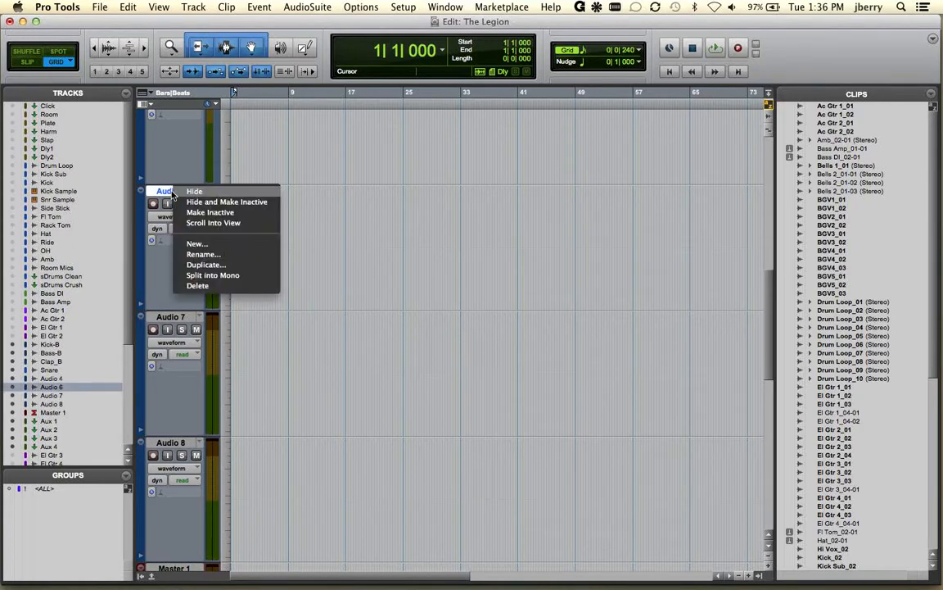
pyautogui.moveTo(230, 267)
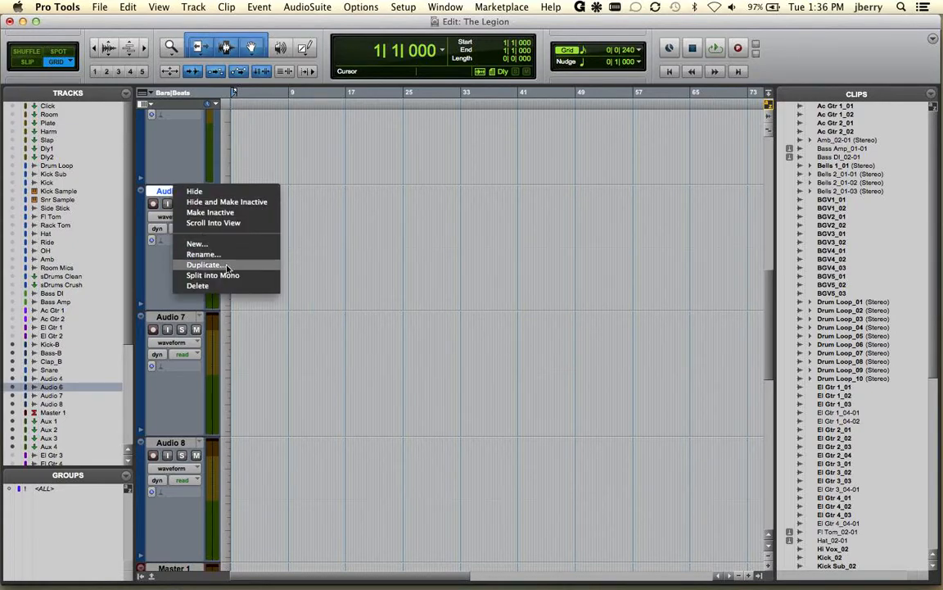
# Duplicate Audio 6 once with all data, creating Audio 6.dup1 below it.
pyautogui.click(205, 266)
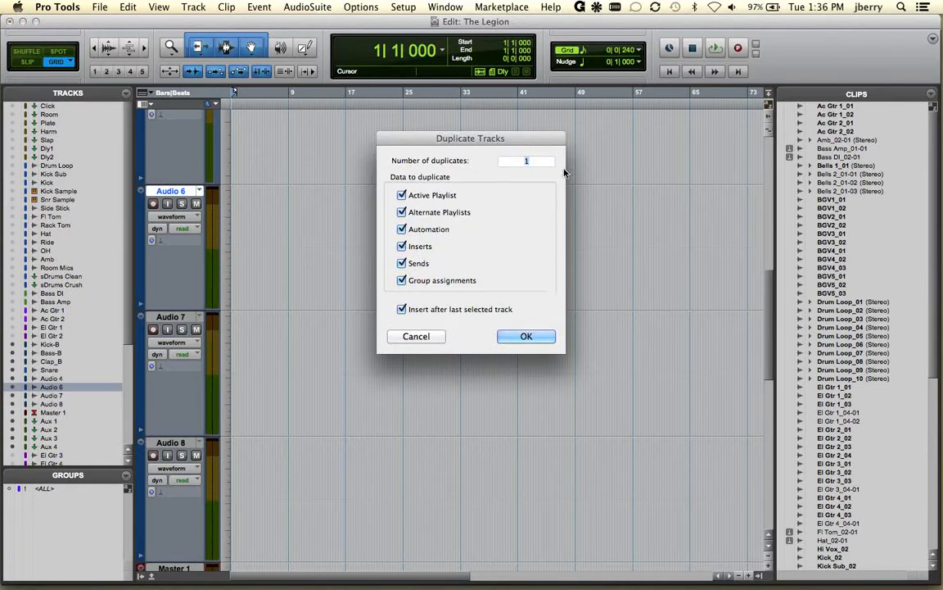
pyautogui.moveTo(484, 331)
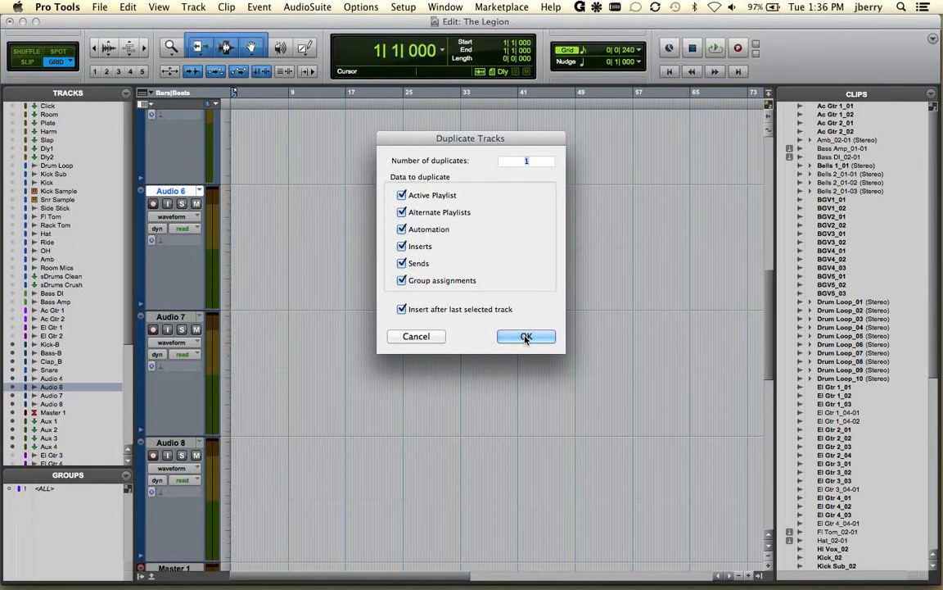
pyautogui.click(526, 338)
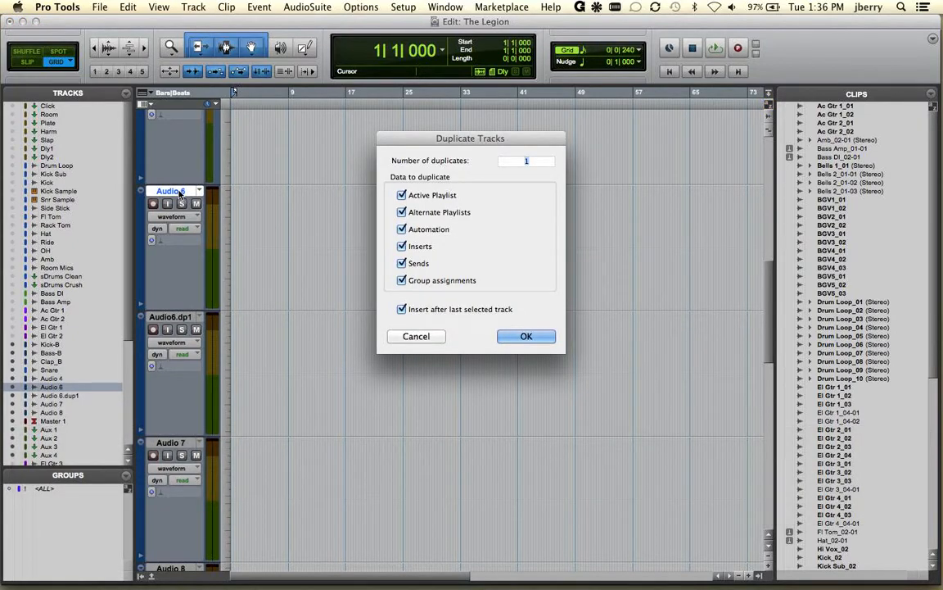
pyautogui.click(525, 336)
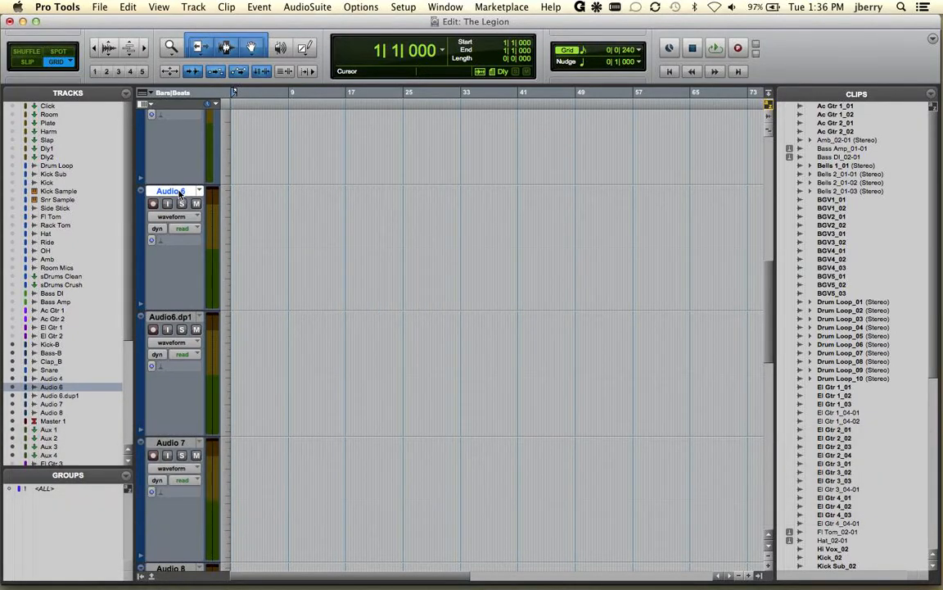